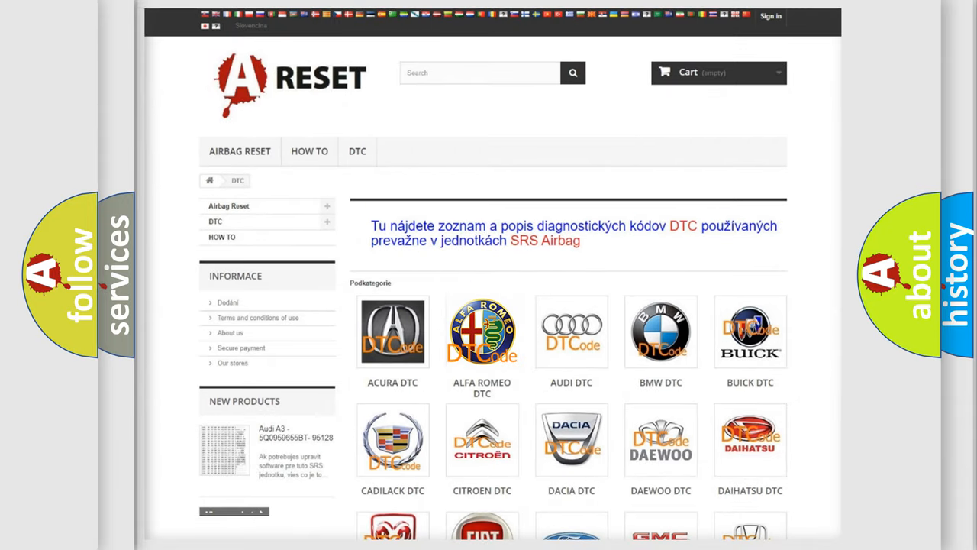
# Step: Open the Alfa Romeo DTC code list and scroll through its B-, C- and P-series codes
pyautogui.click(483, 331)
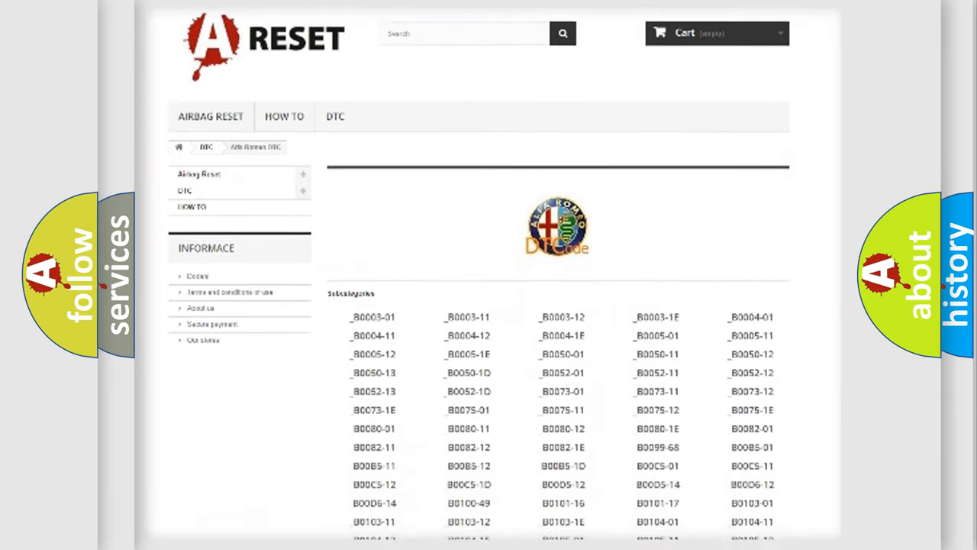
pyautogui.scroll(-3)
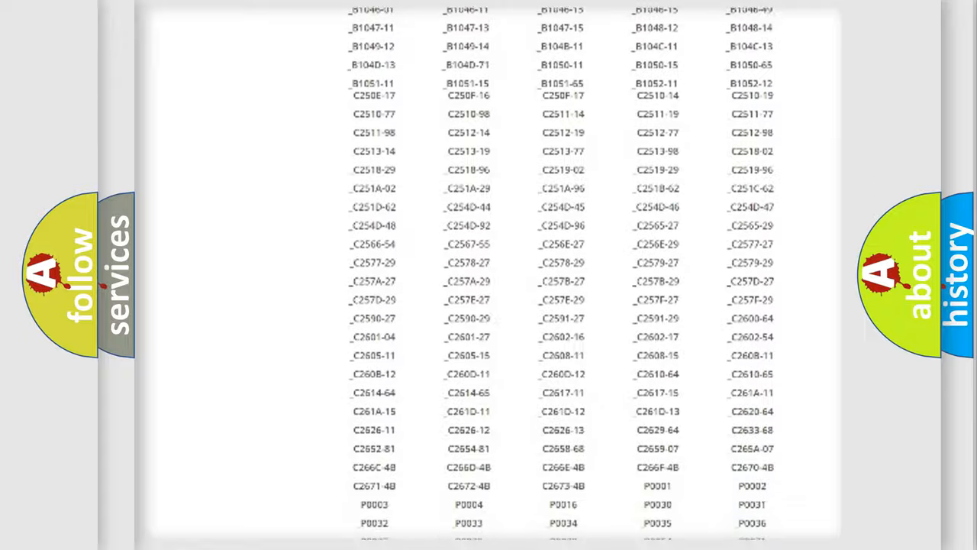